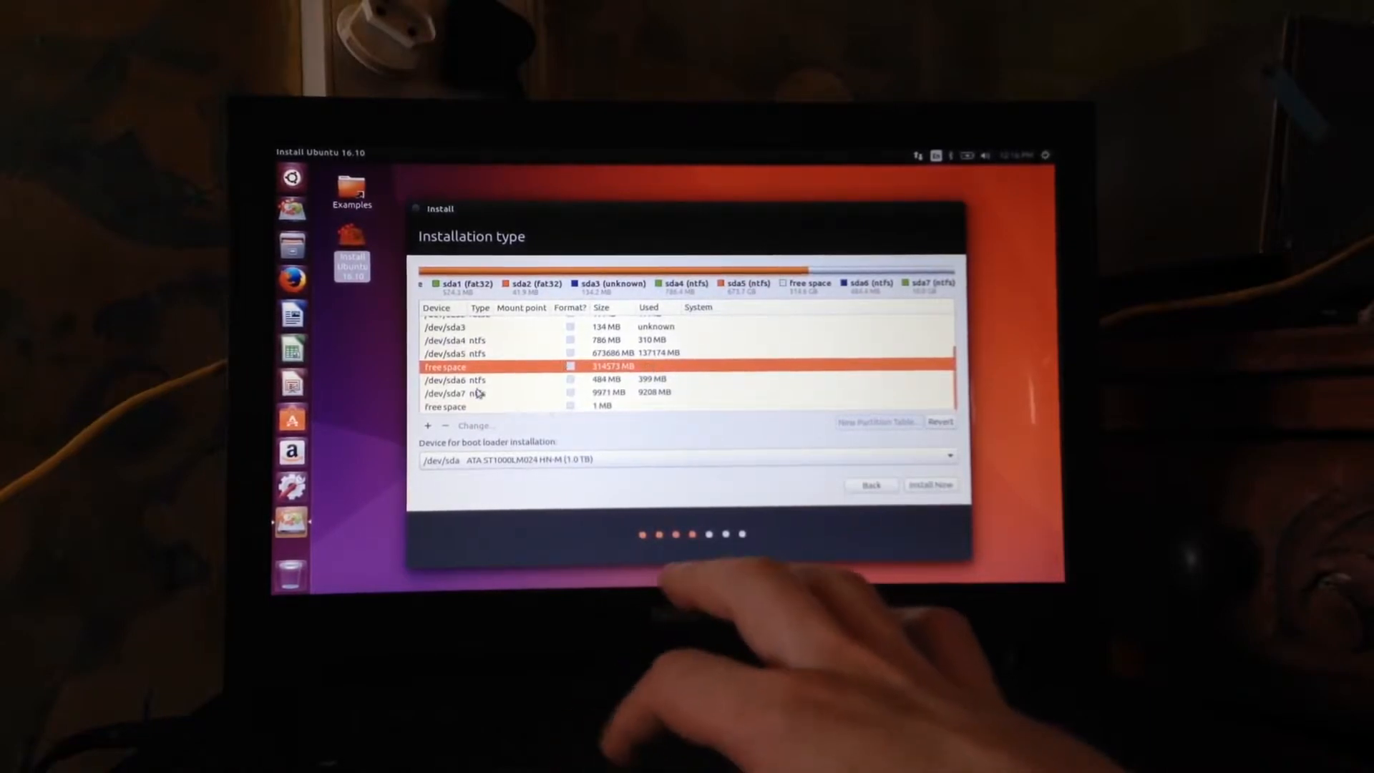
- Open the Create partition dialog on the 314573 MB free space
click(427, 424)
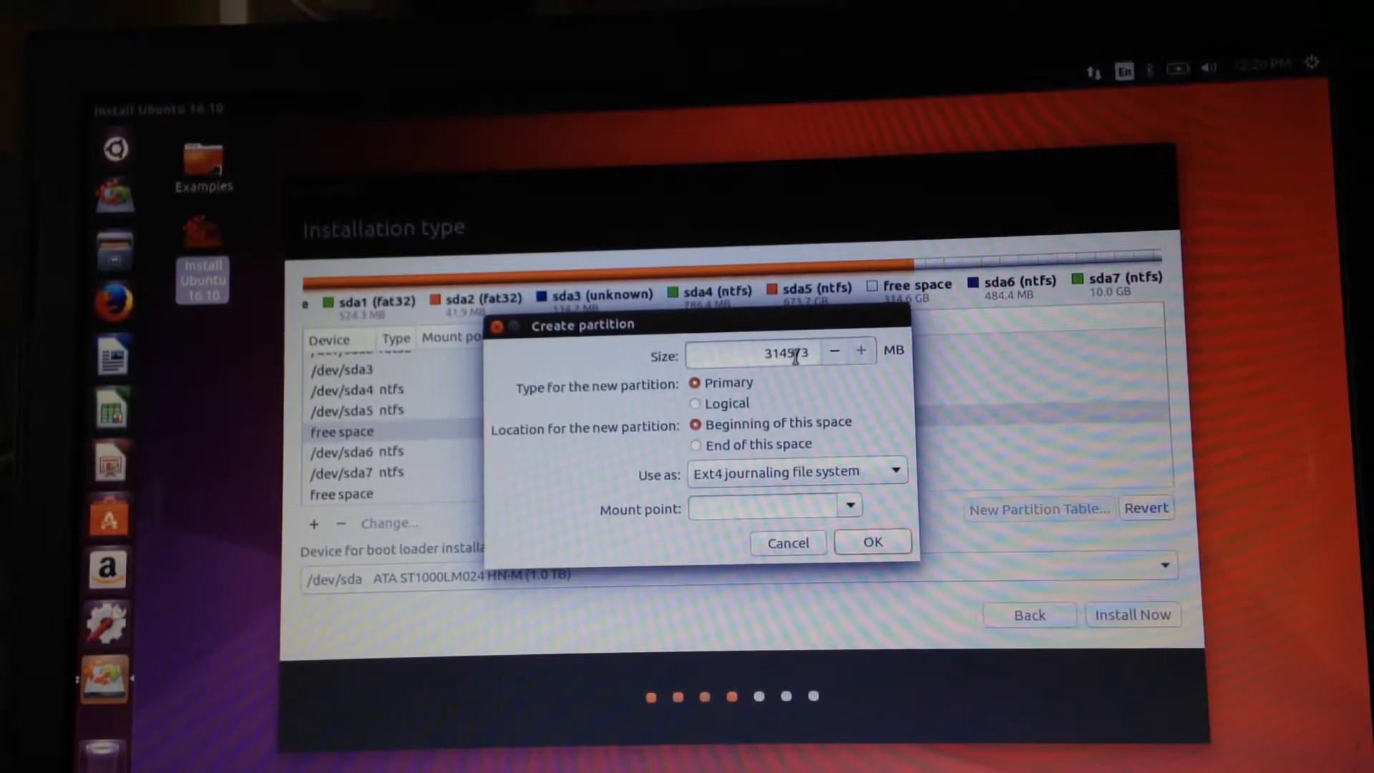
- Size the new partition at 300000 MB and mount it at / (root)
triple_click(753, 352)
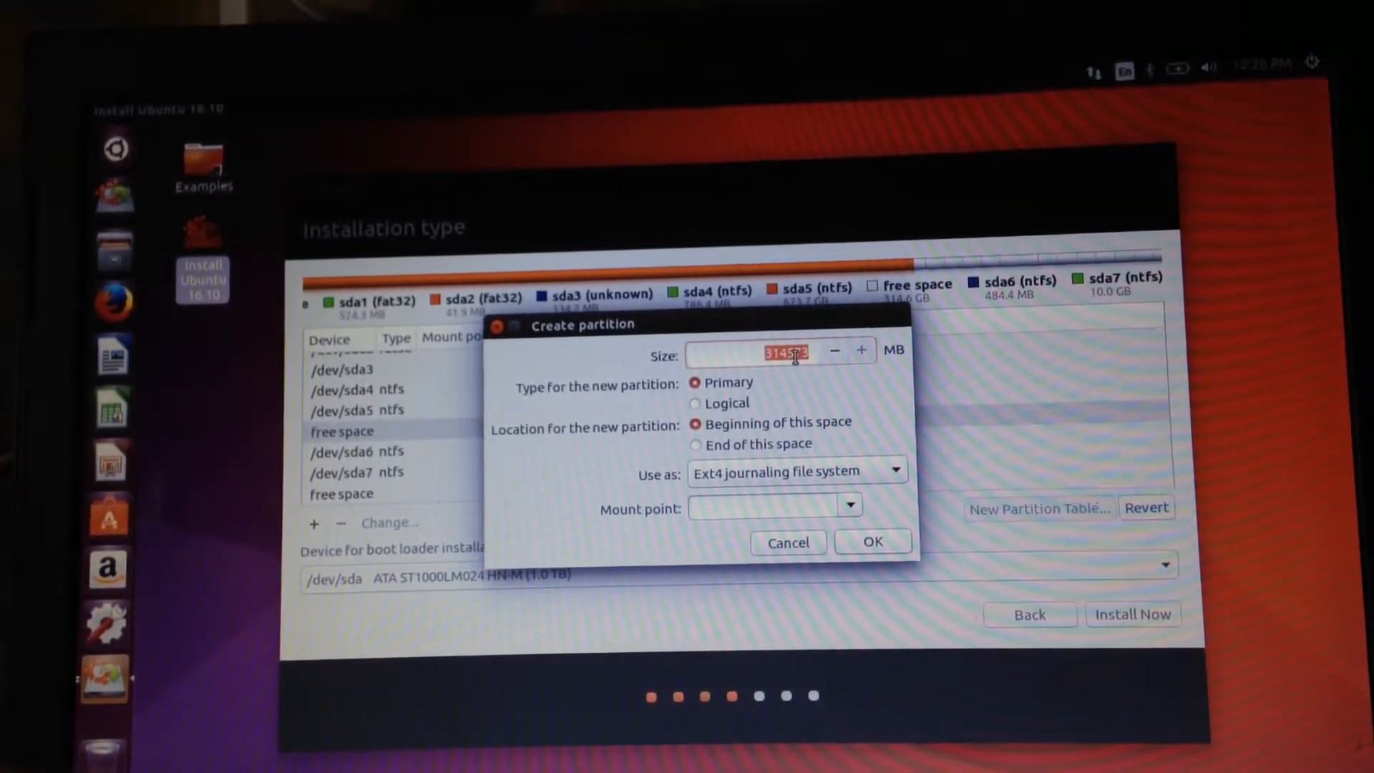
text(300000)
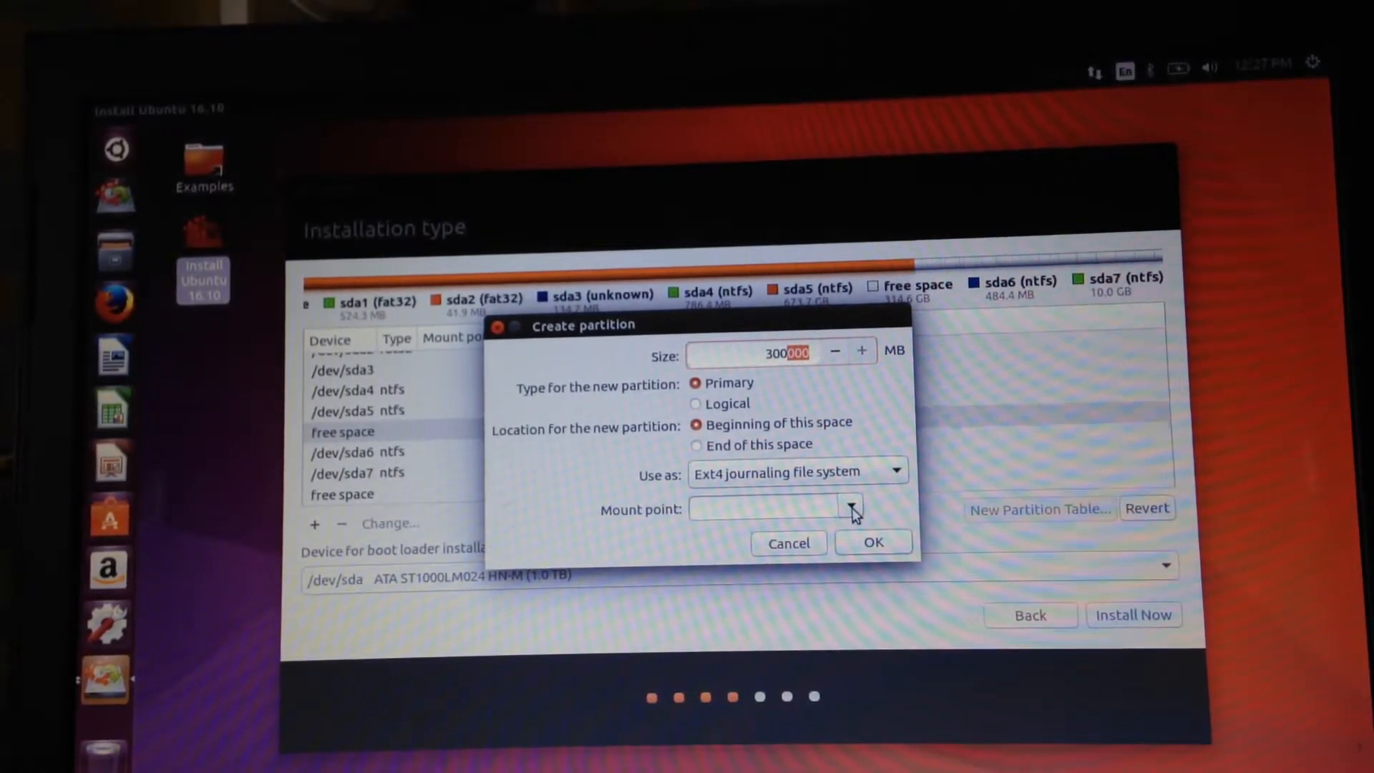
click(846, 508)
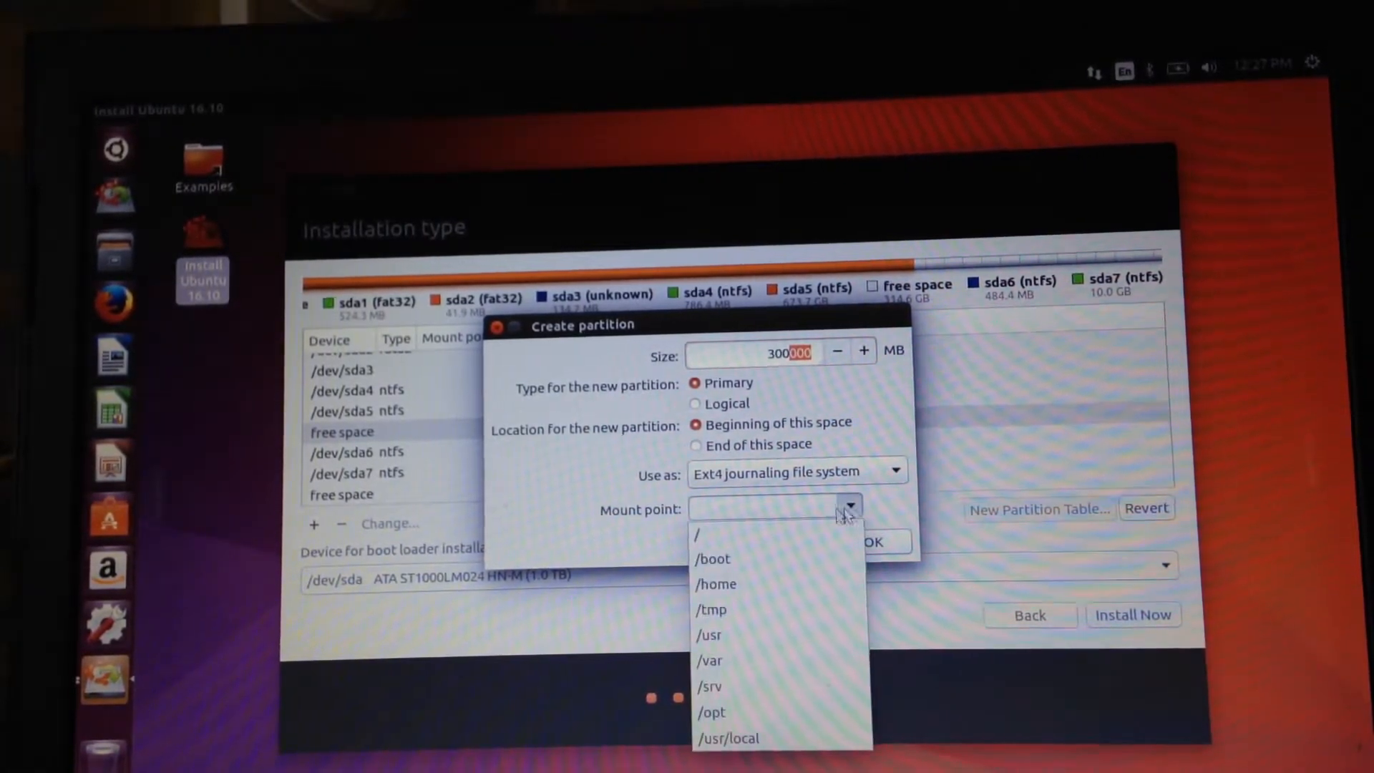
click(698, 535)
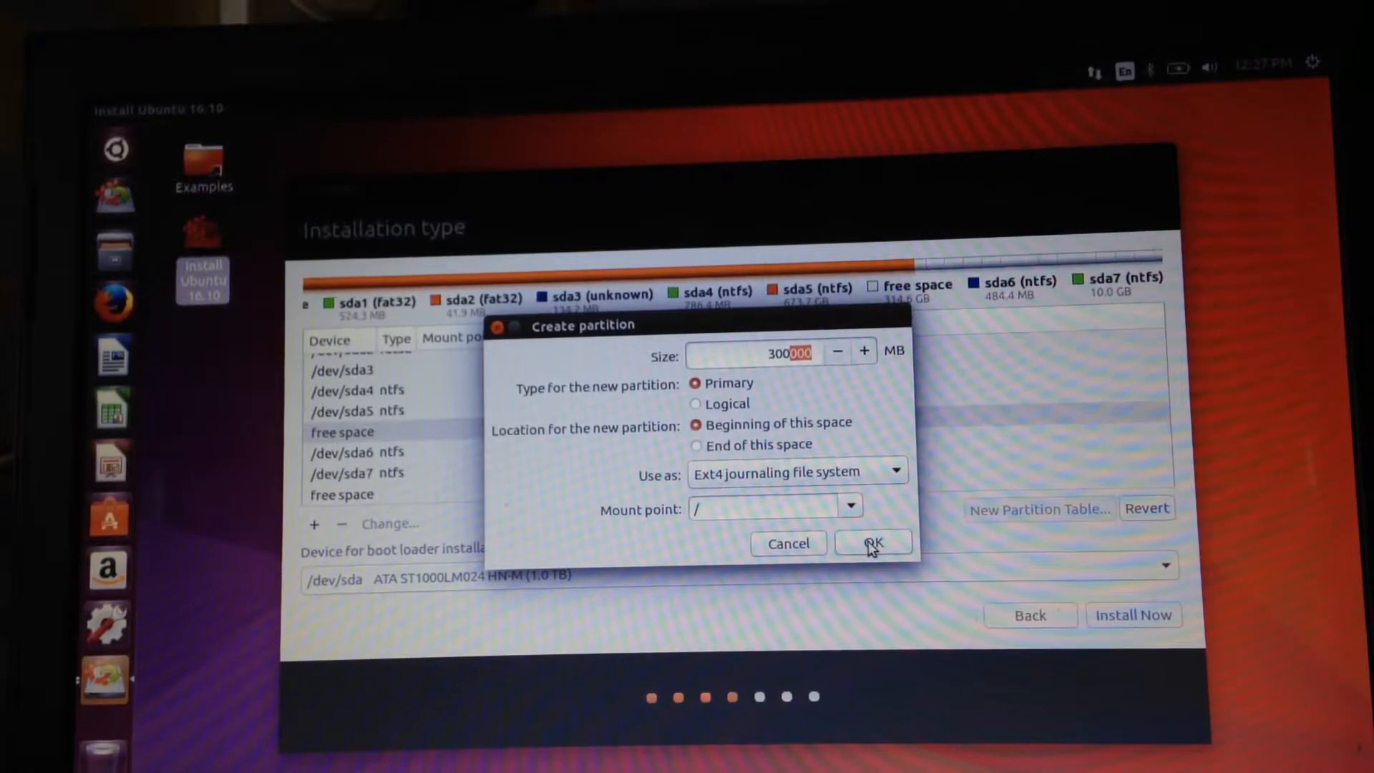
- Confirm the dialog to add /dev/sda8, the 300 GB ext4 root partition
click(870, 543)
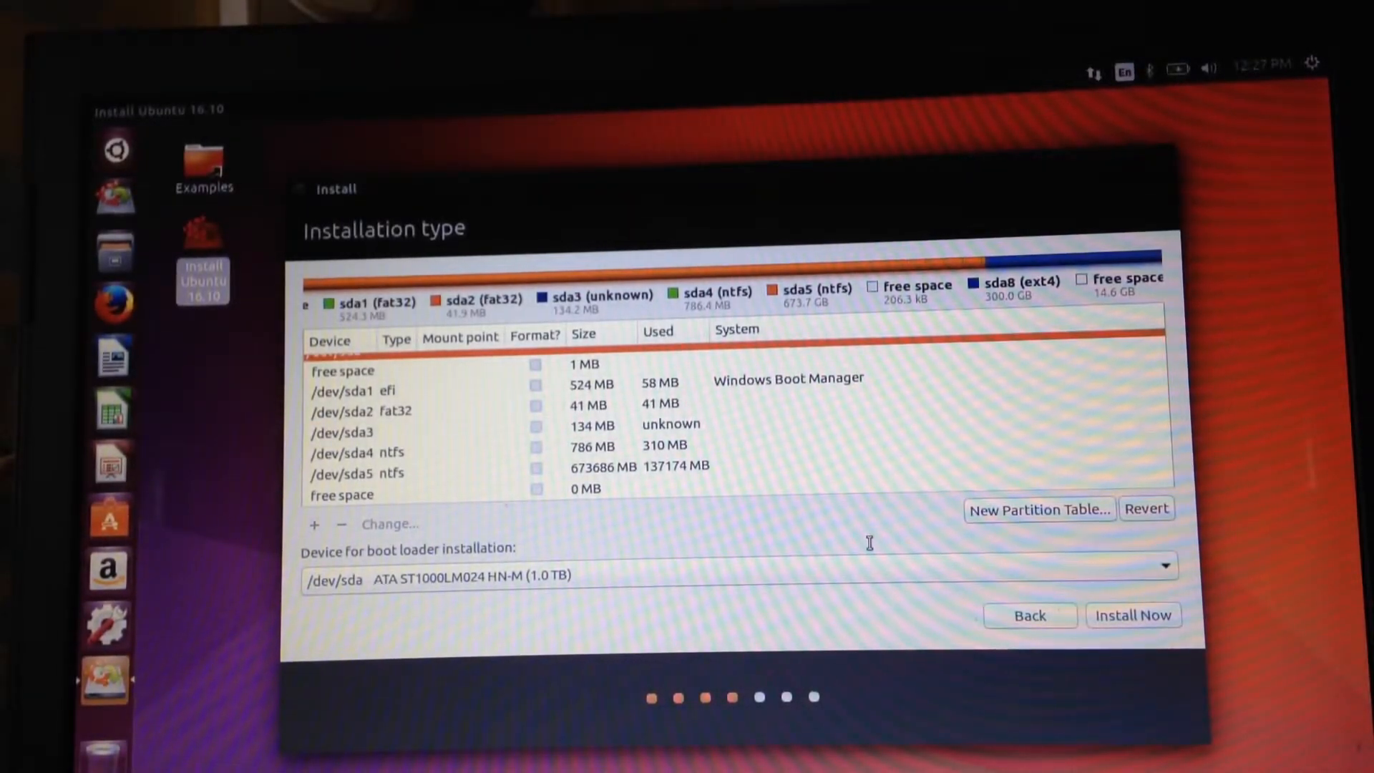
mouse_move(788, 532)
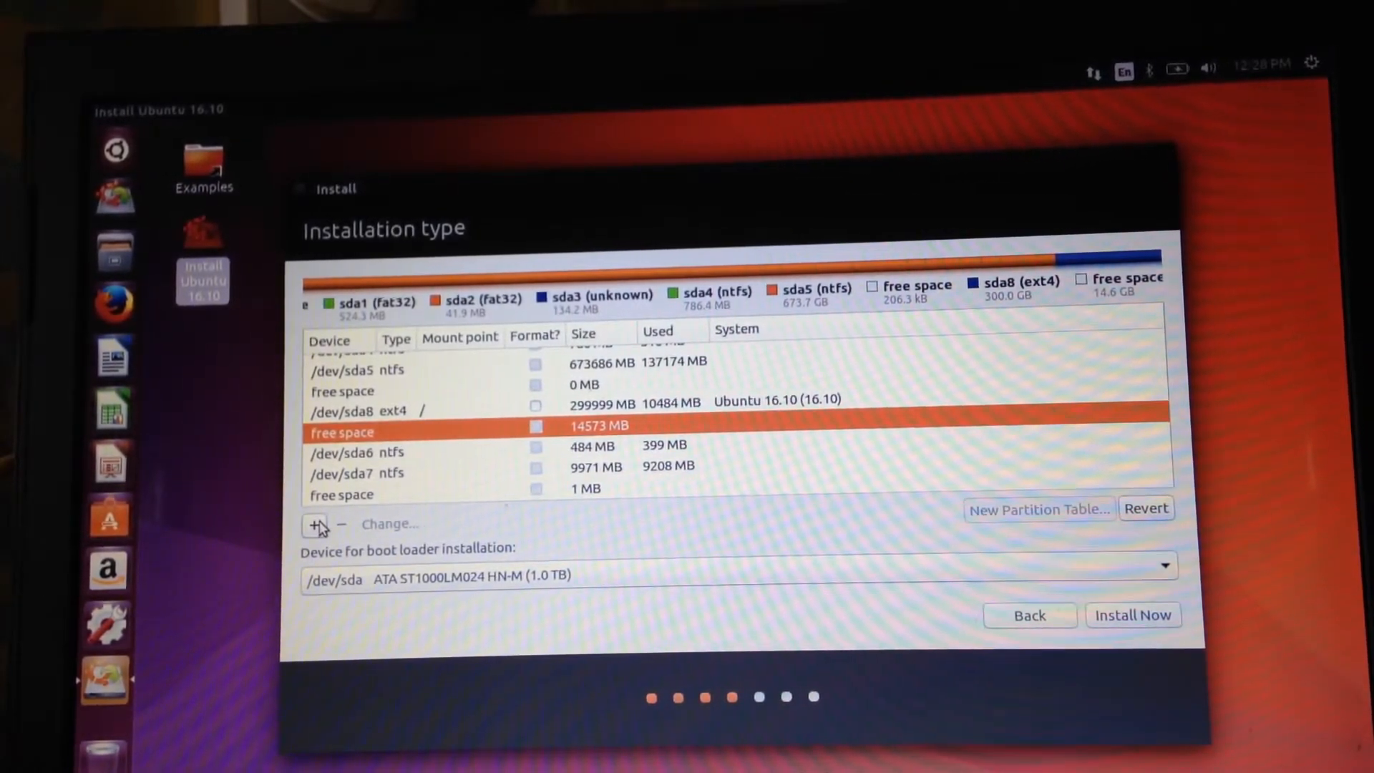
- Create a 10000 MB Ext4 partition in the 14573 MB free space and list mount points
click(315, 524)
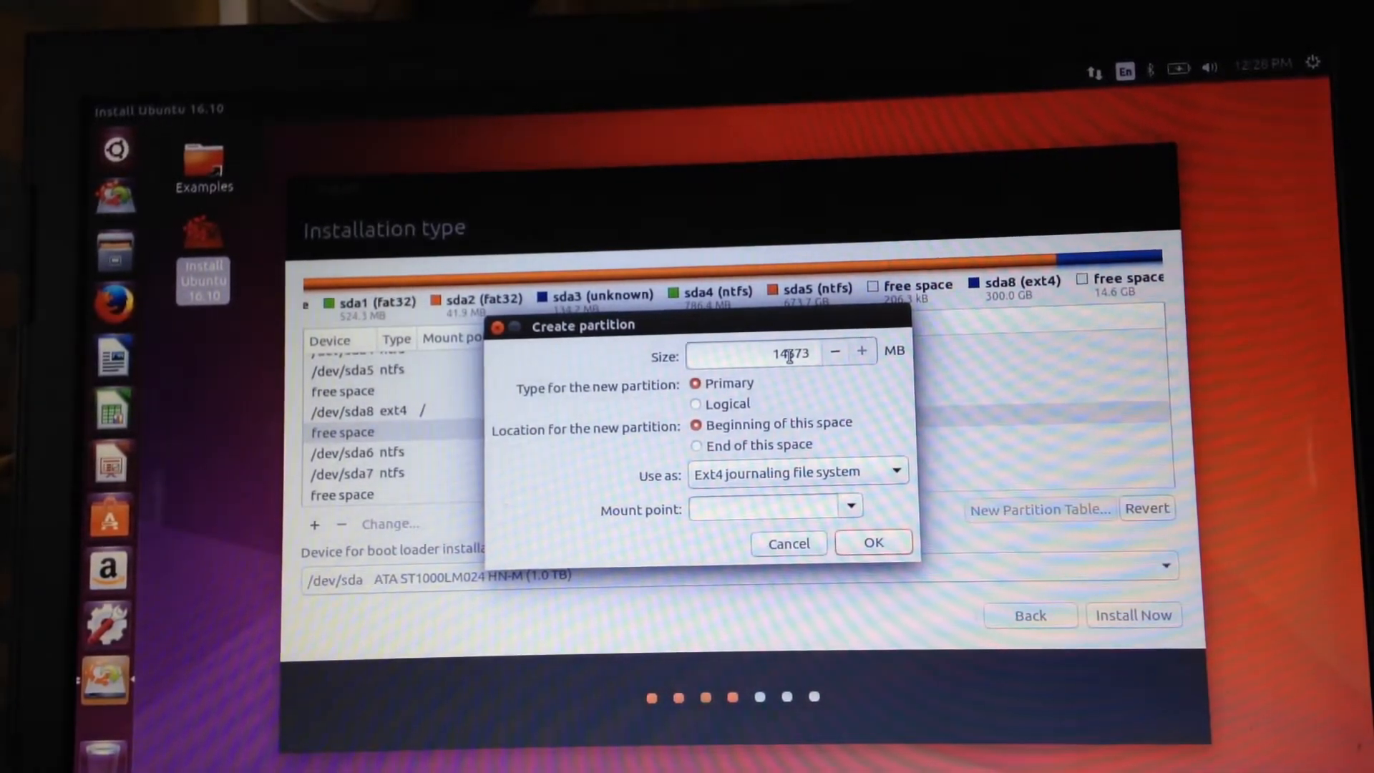
triple_click(784, 354)
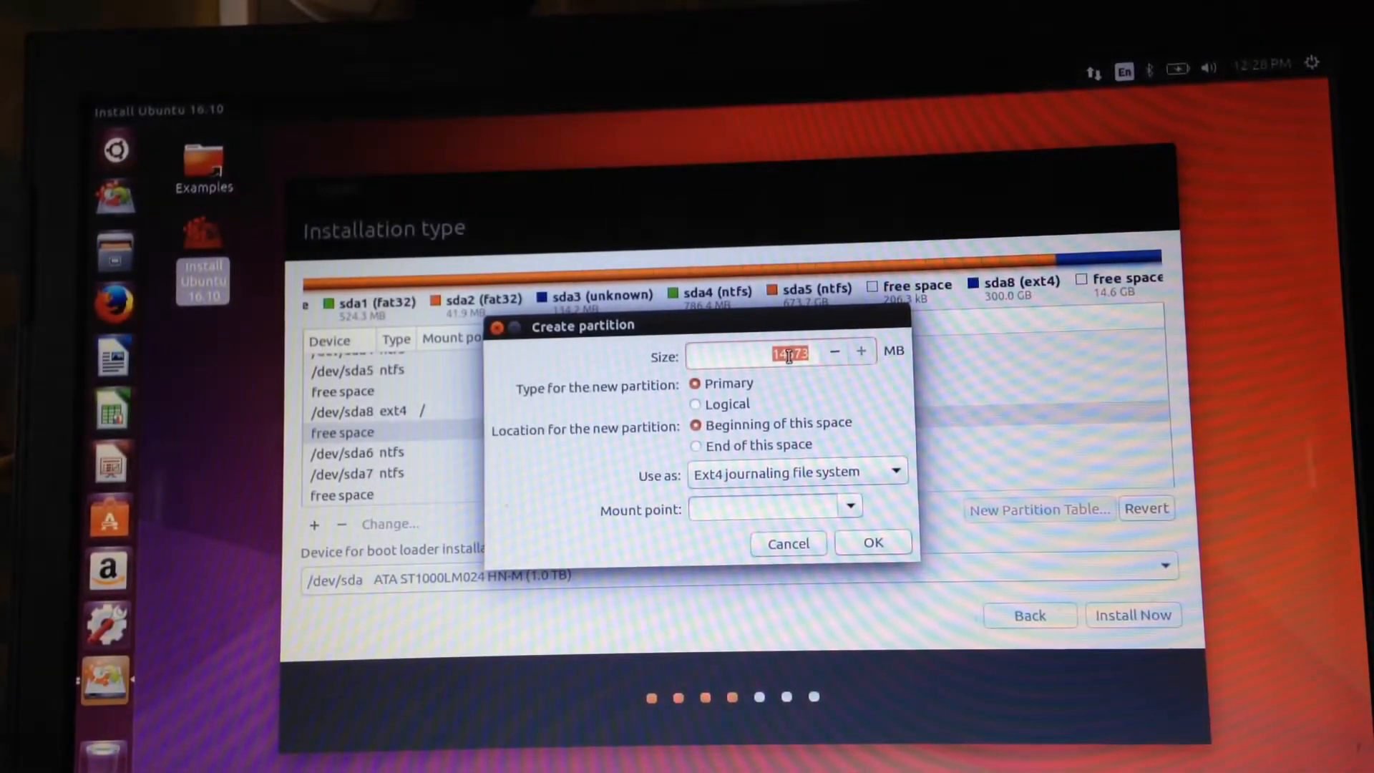
text(1)
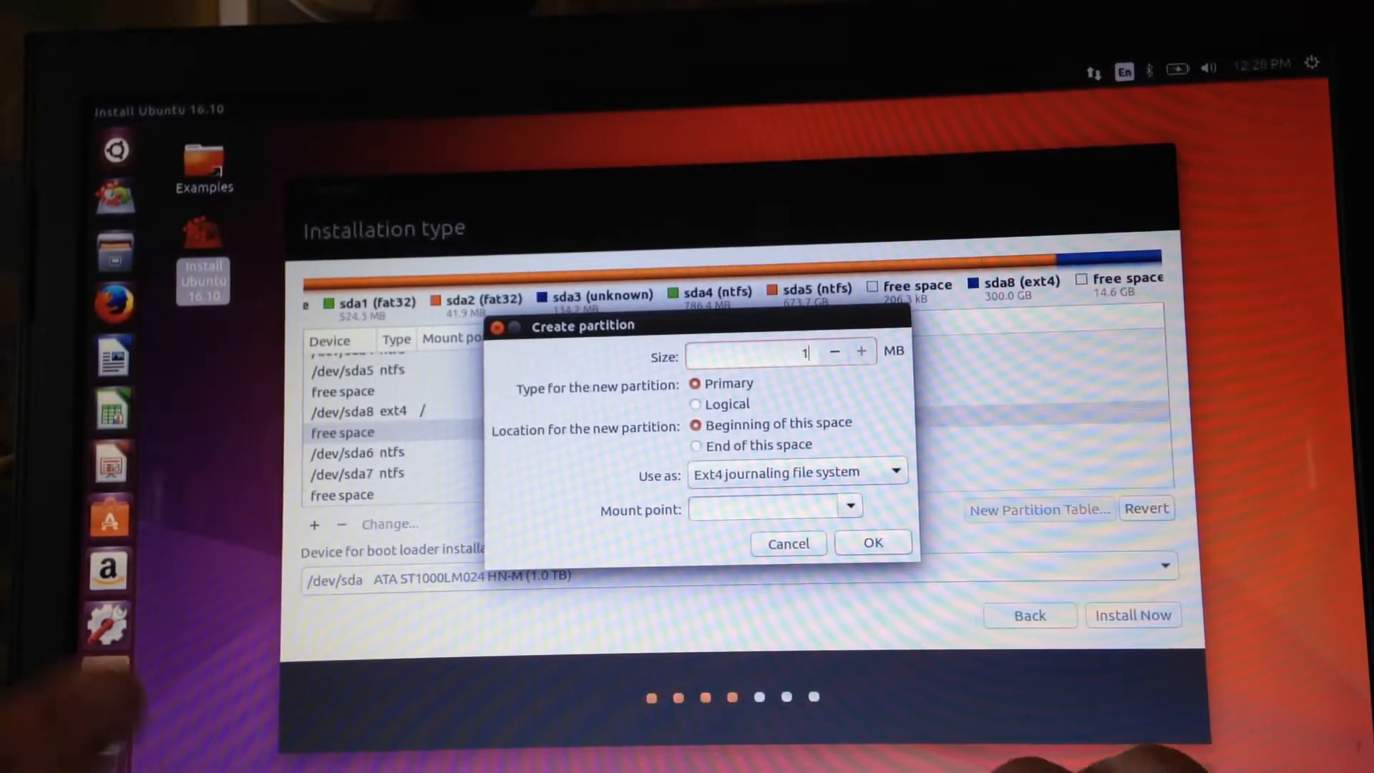
text(10000)
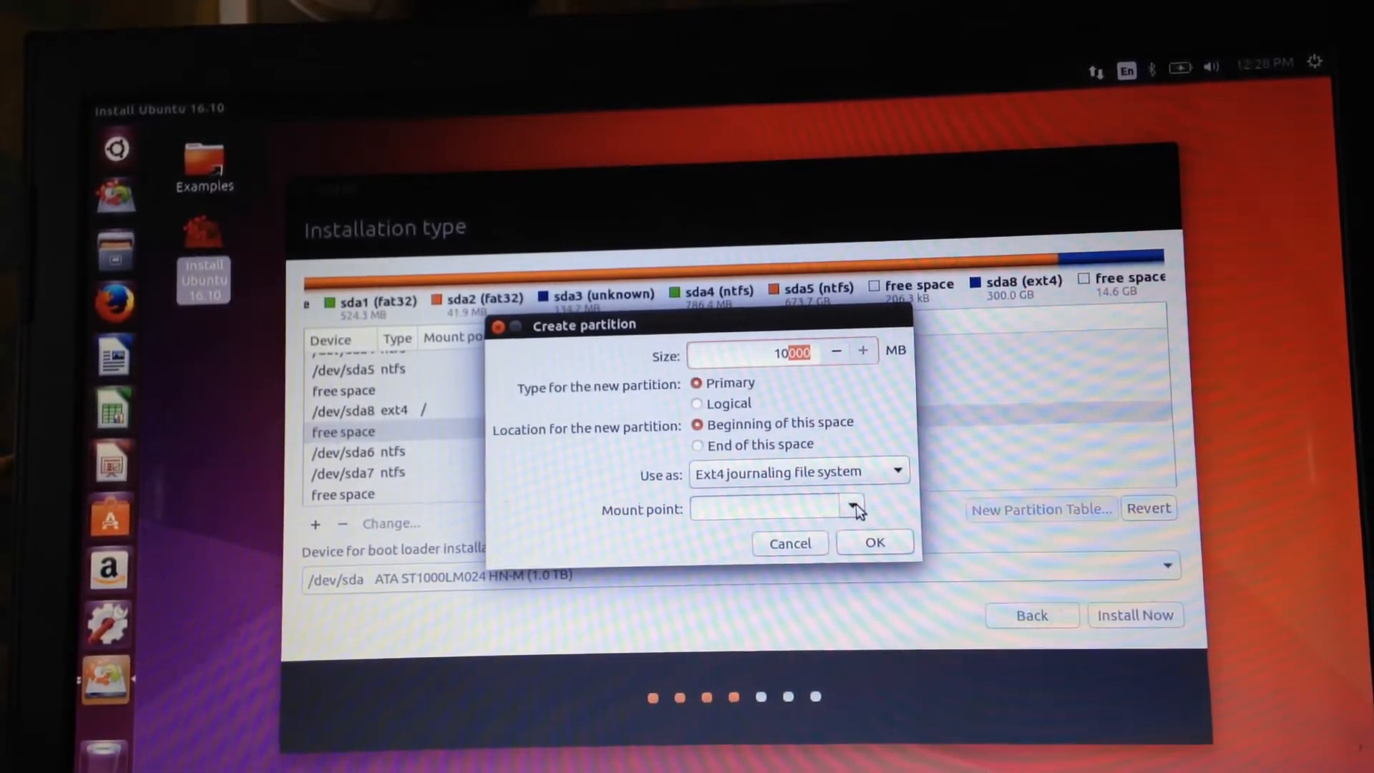
click(849, 508)
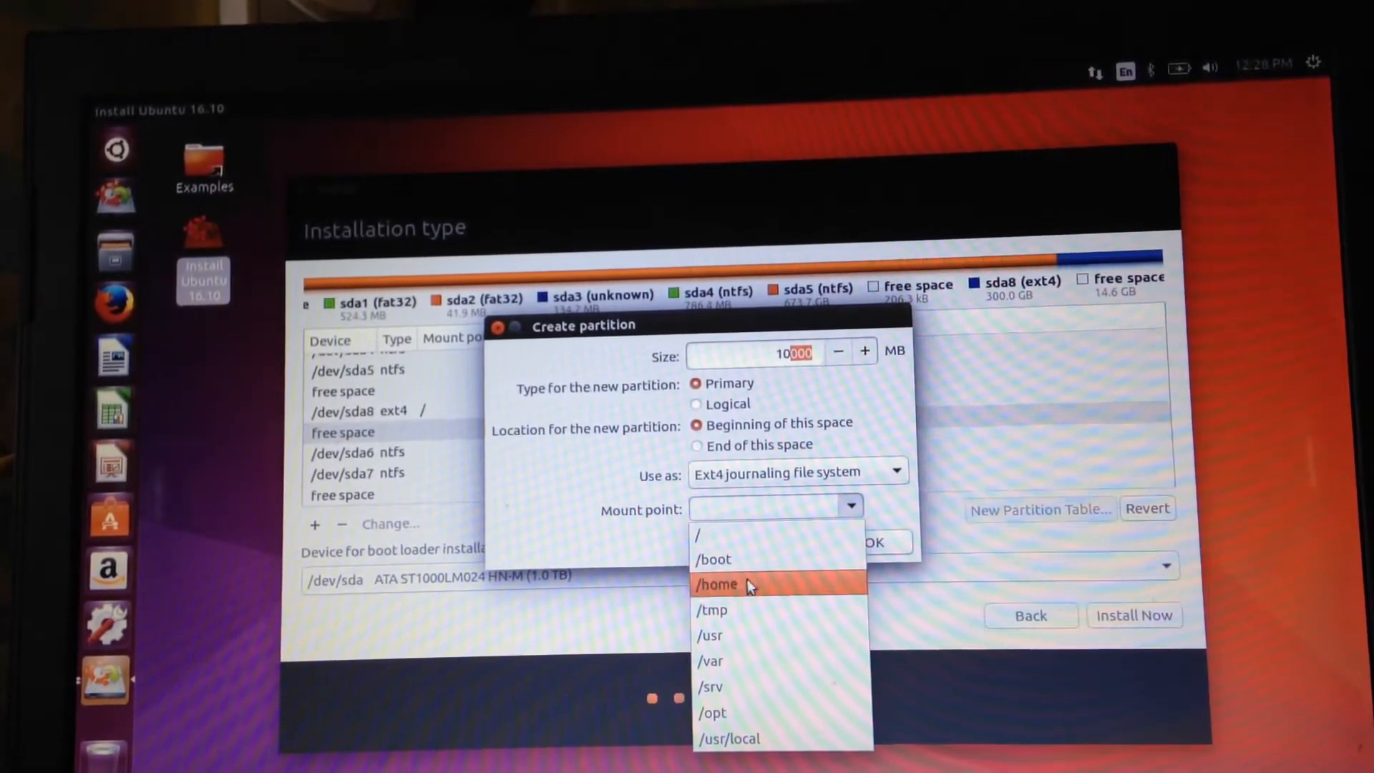
- Mount the 10000 MB partition at /home, then select the remaining 4572 MB free space
click(717, 584)
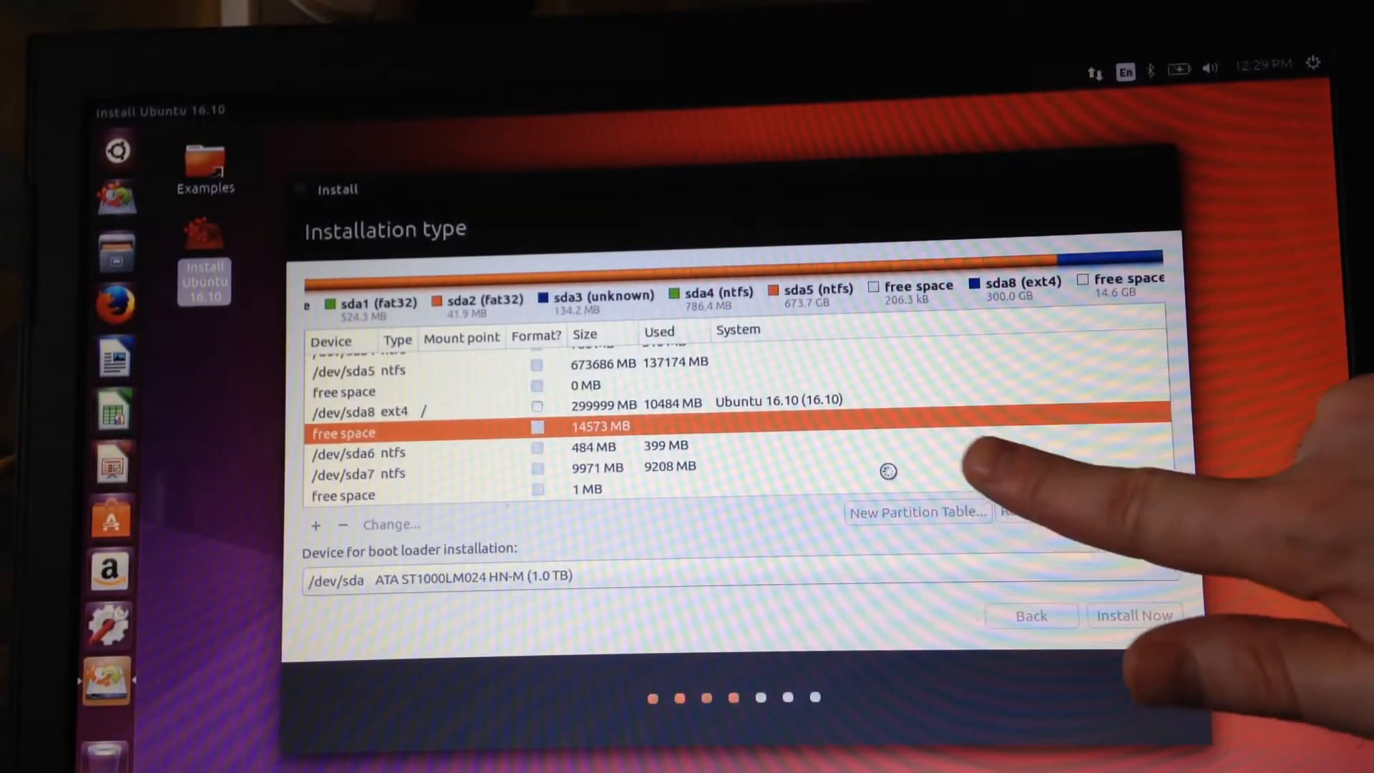
mouse_move(920, 491)
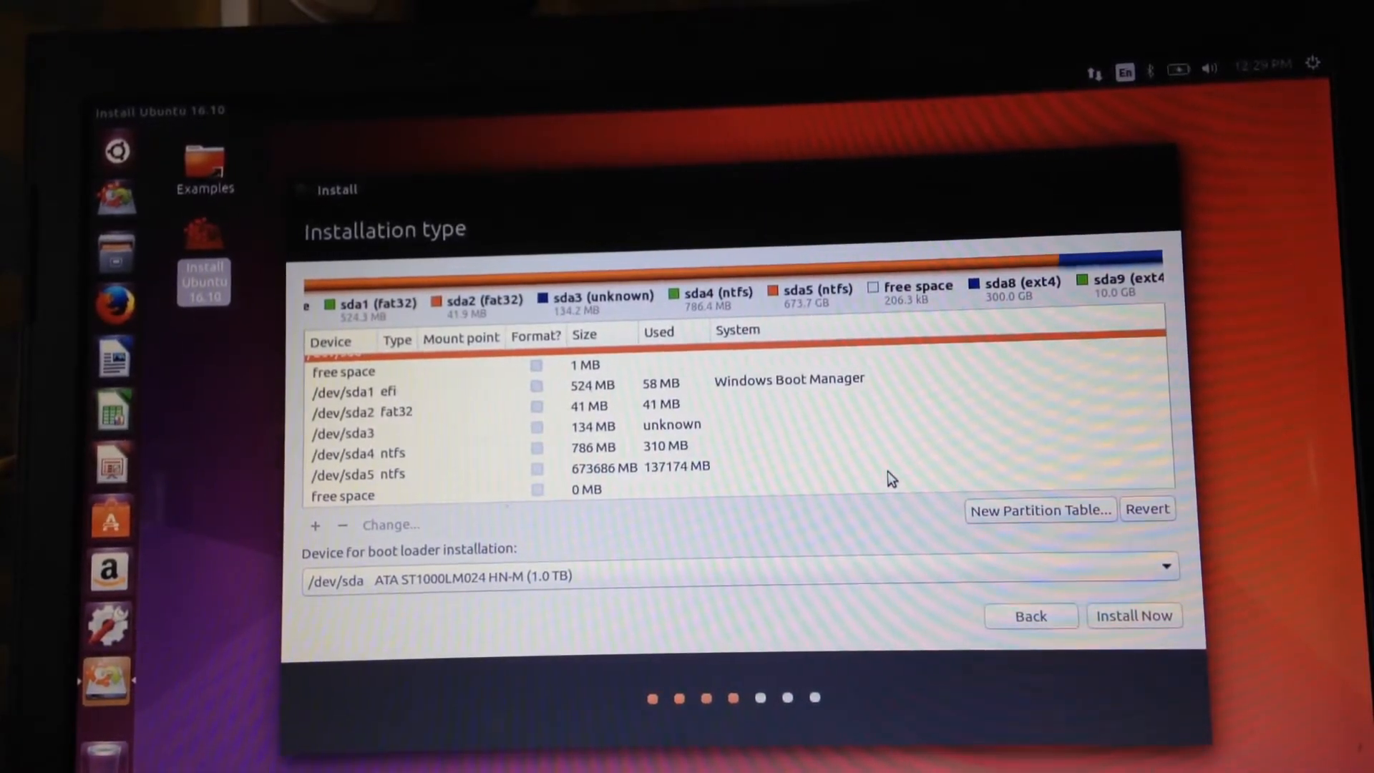
mouse_move(849, 429)
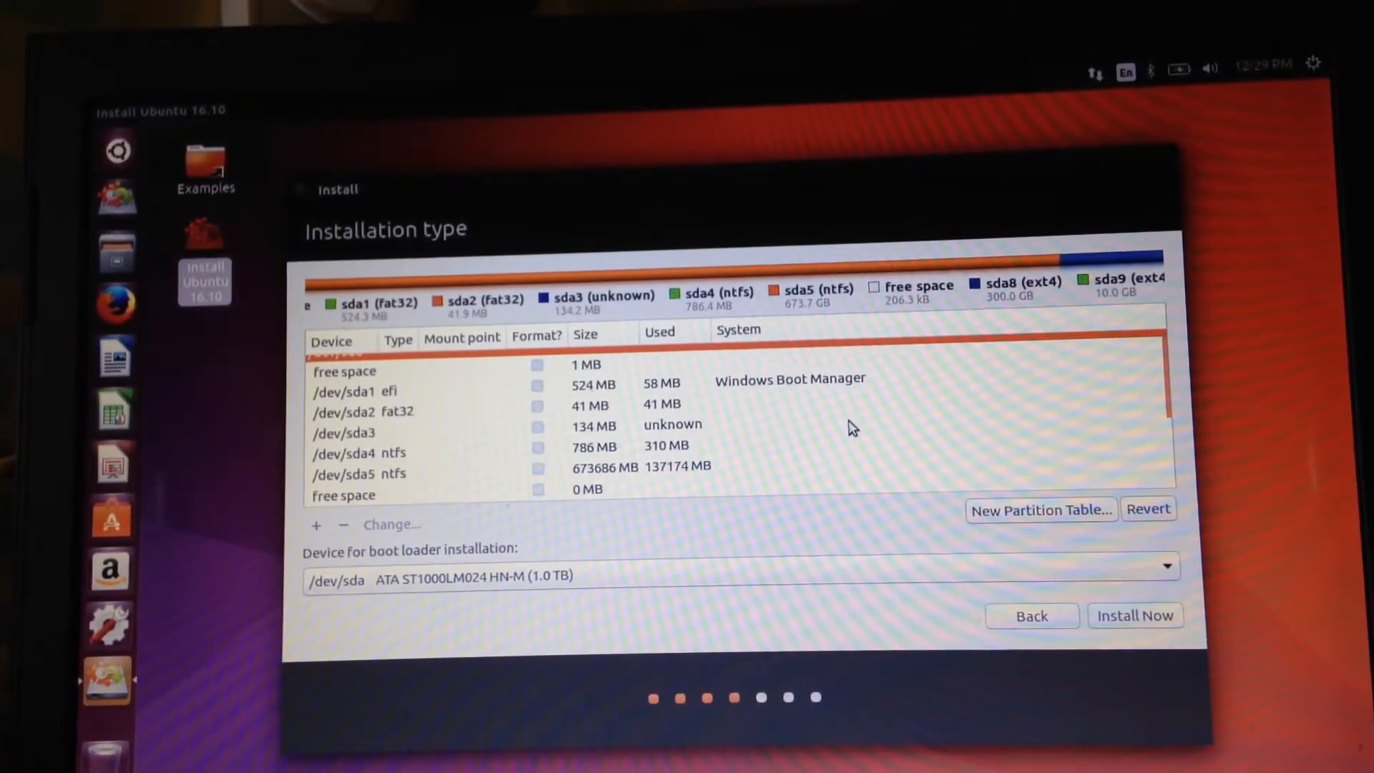
mouse_move(668, 489)
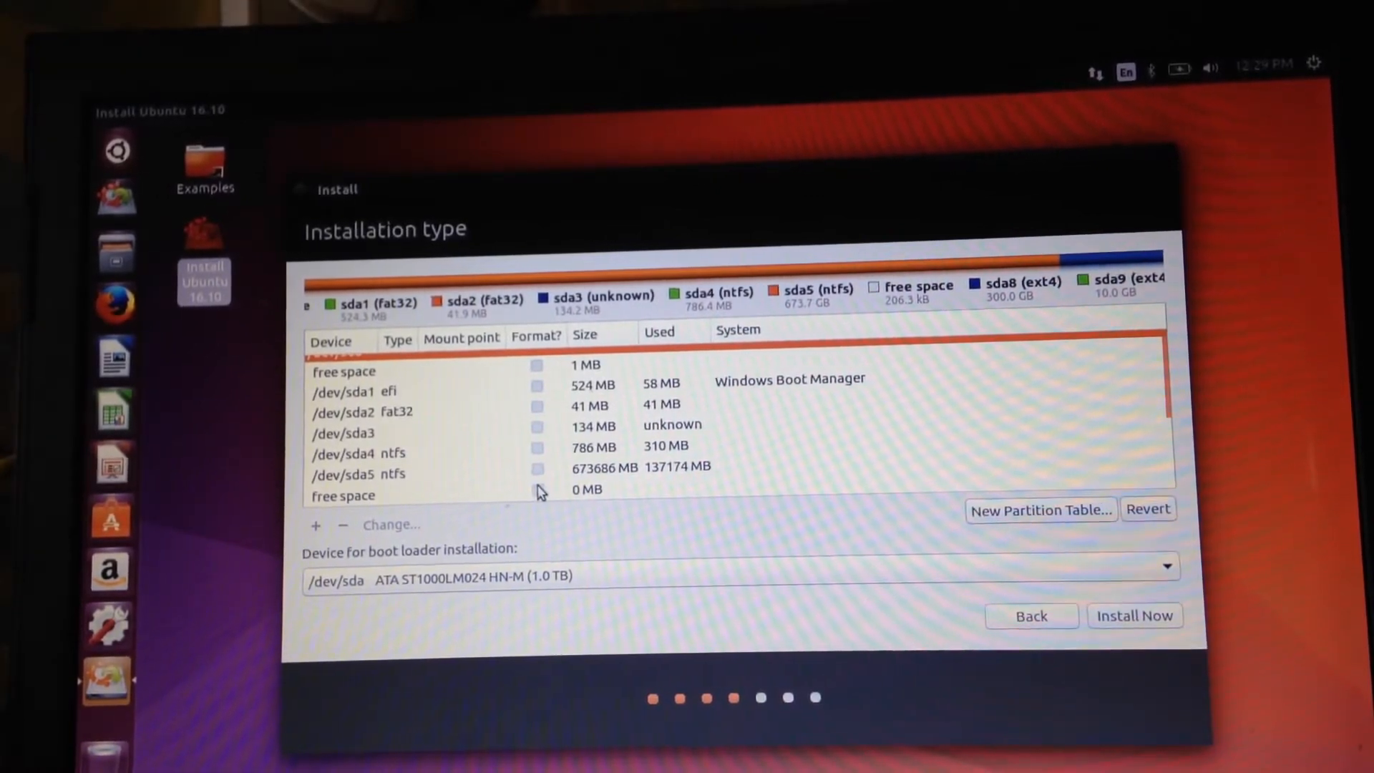
click(342, 495)
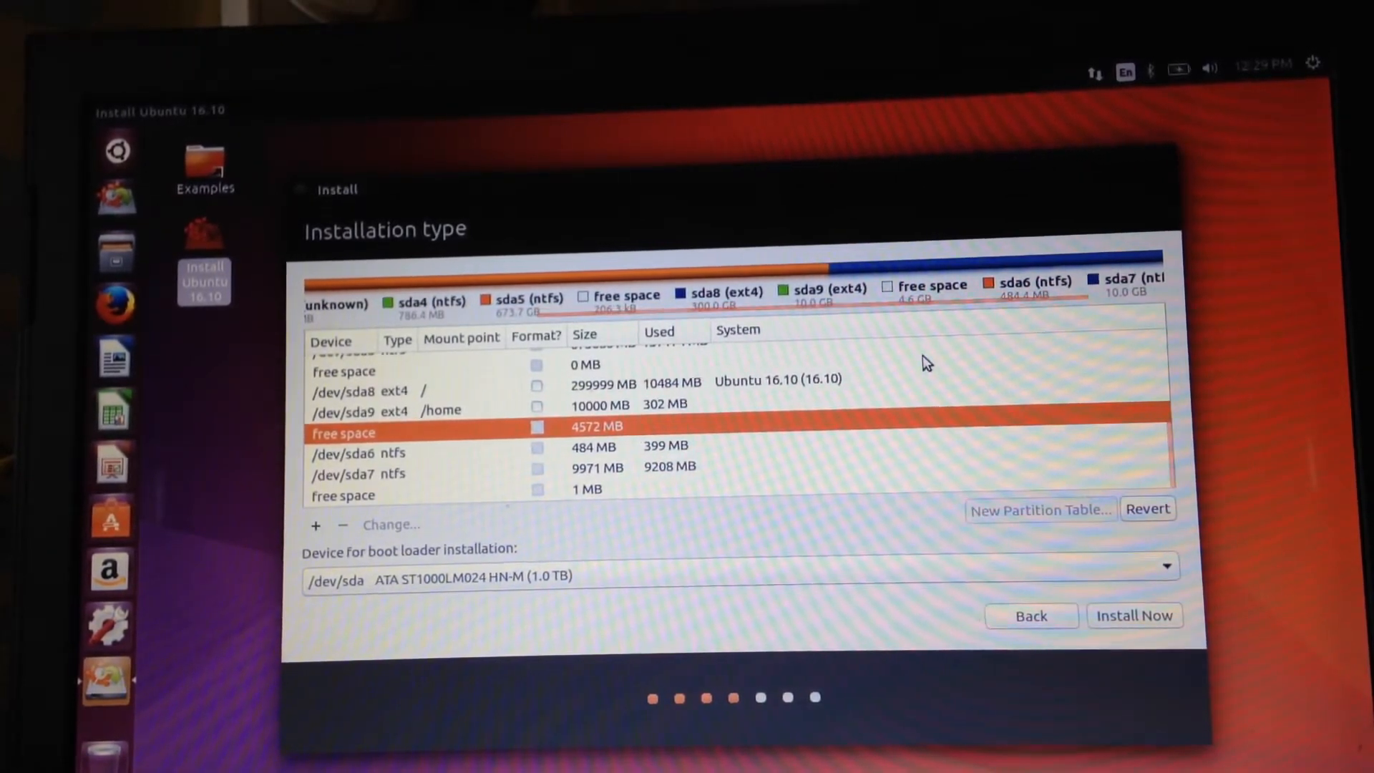
mouse_move(608, 442)
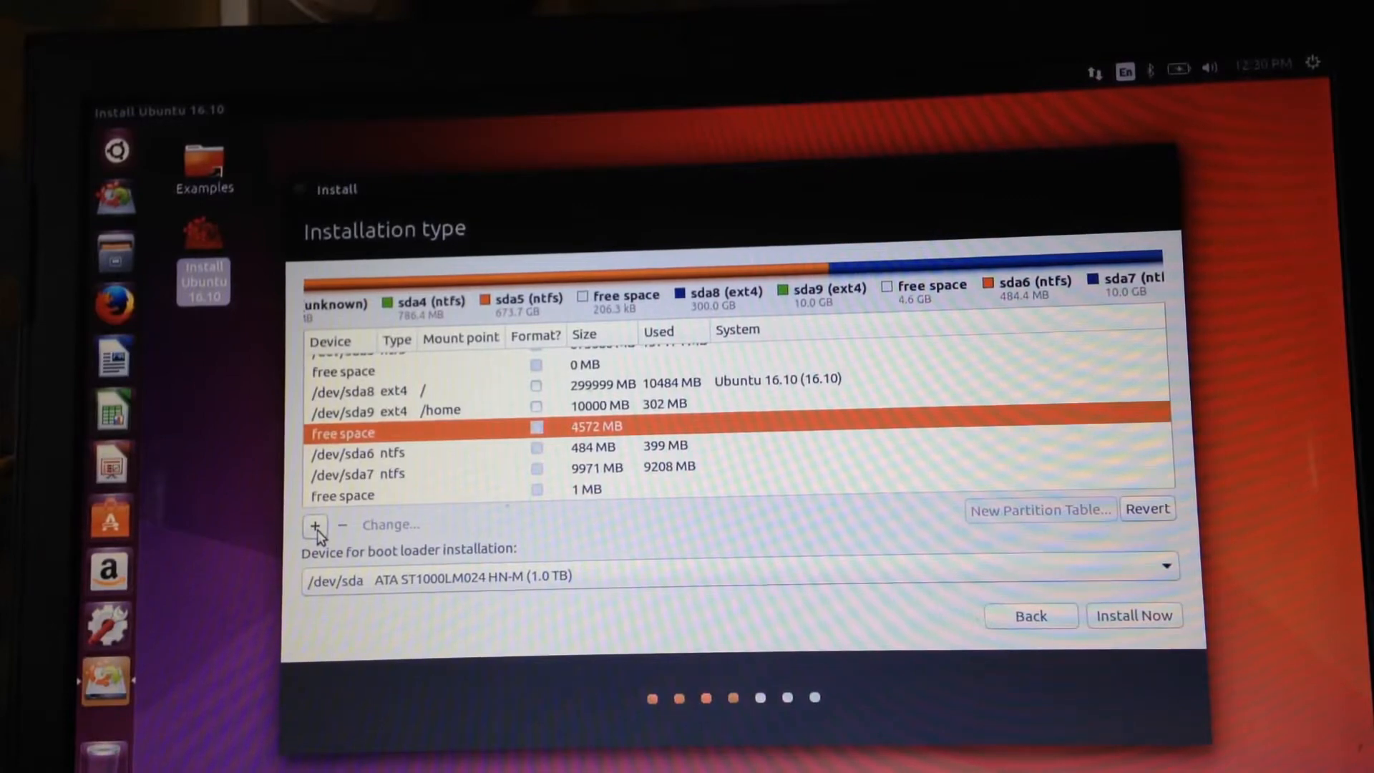
- Add a 4573 MB swap area partition (sda10) in the remaining free space
click(315, 524)
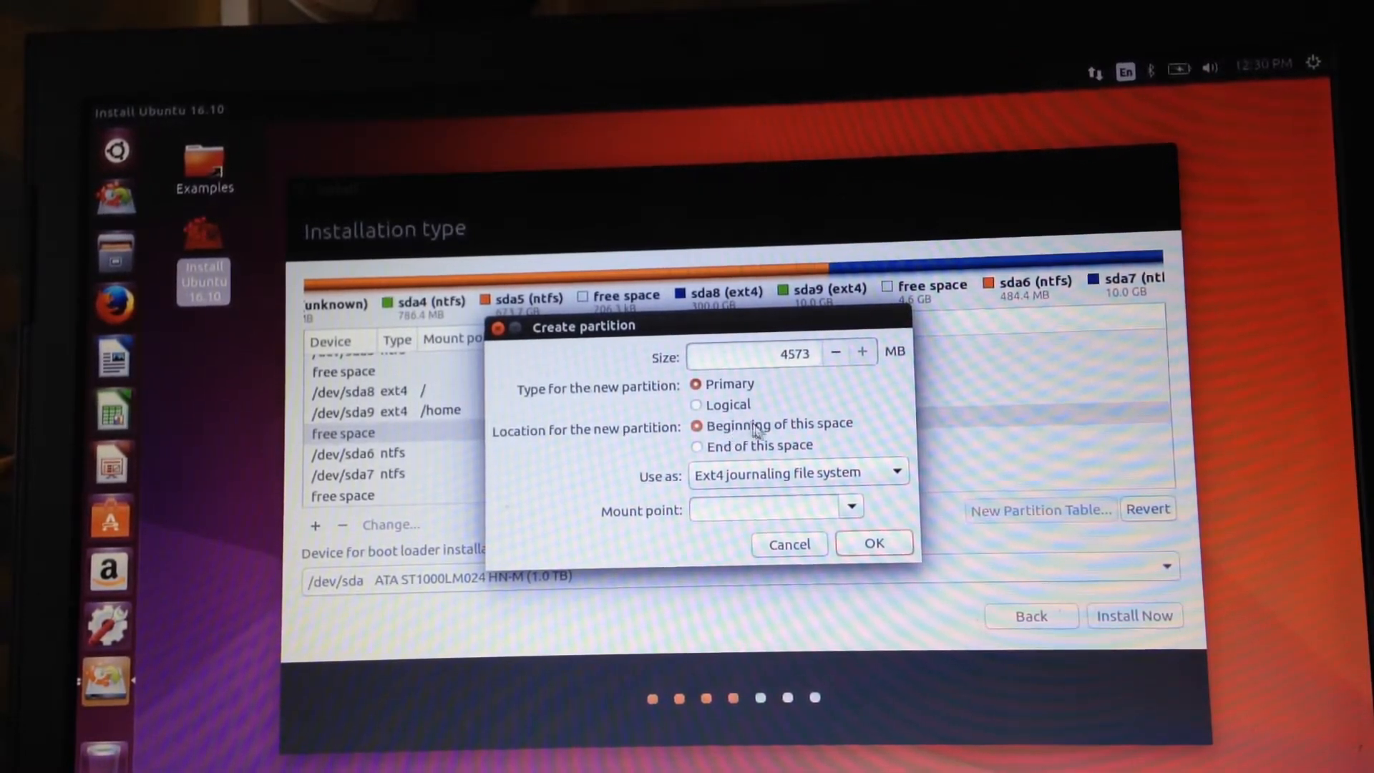
mouse_move(883, 473)
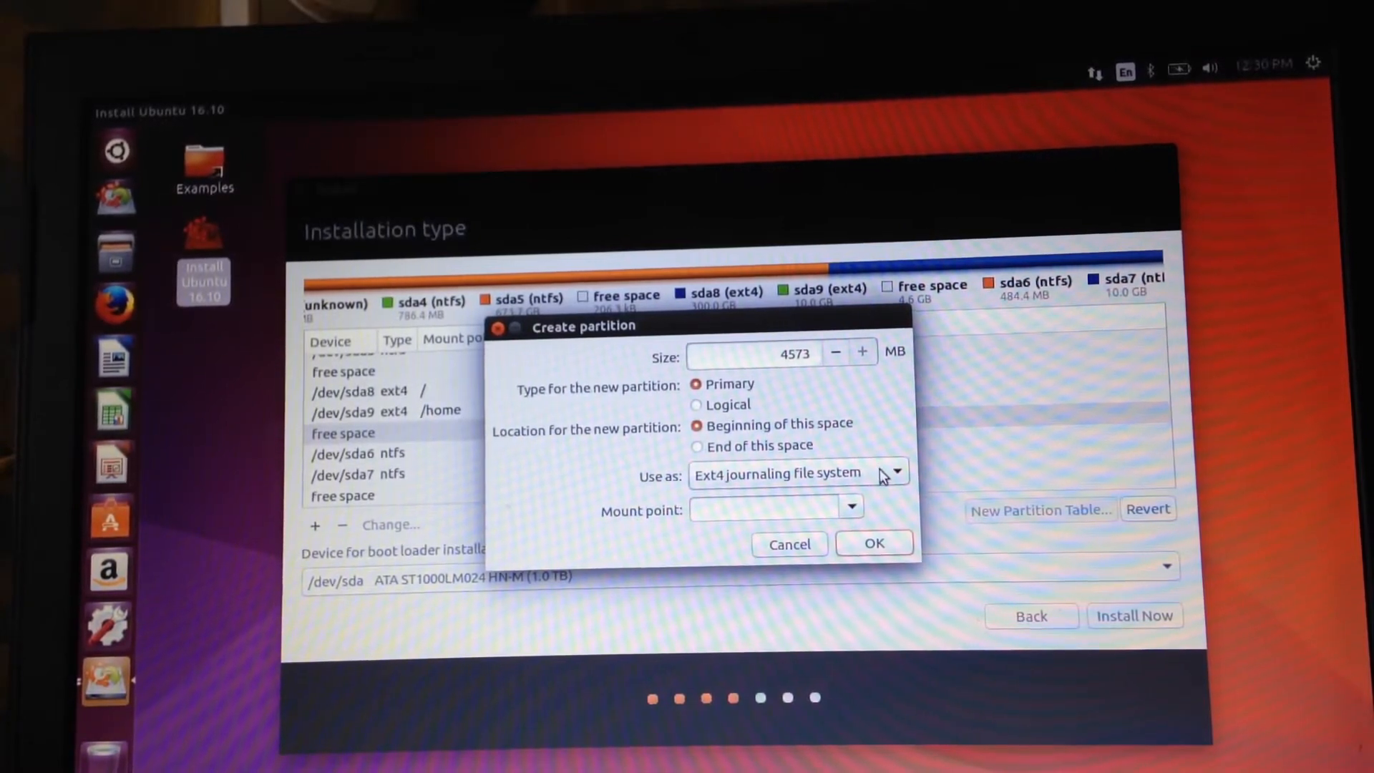
click(895, 473)
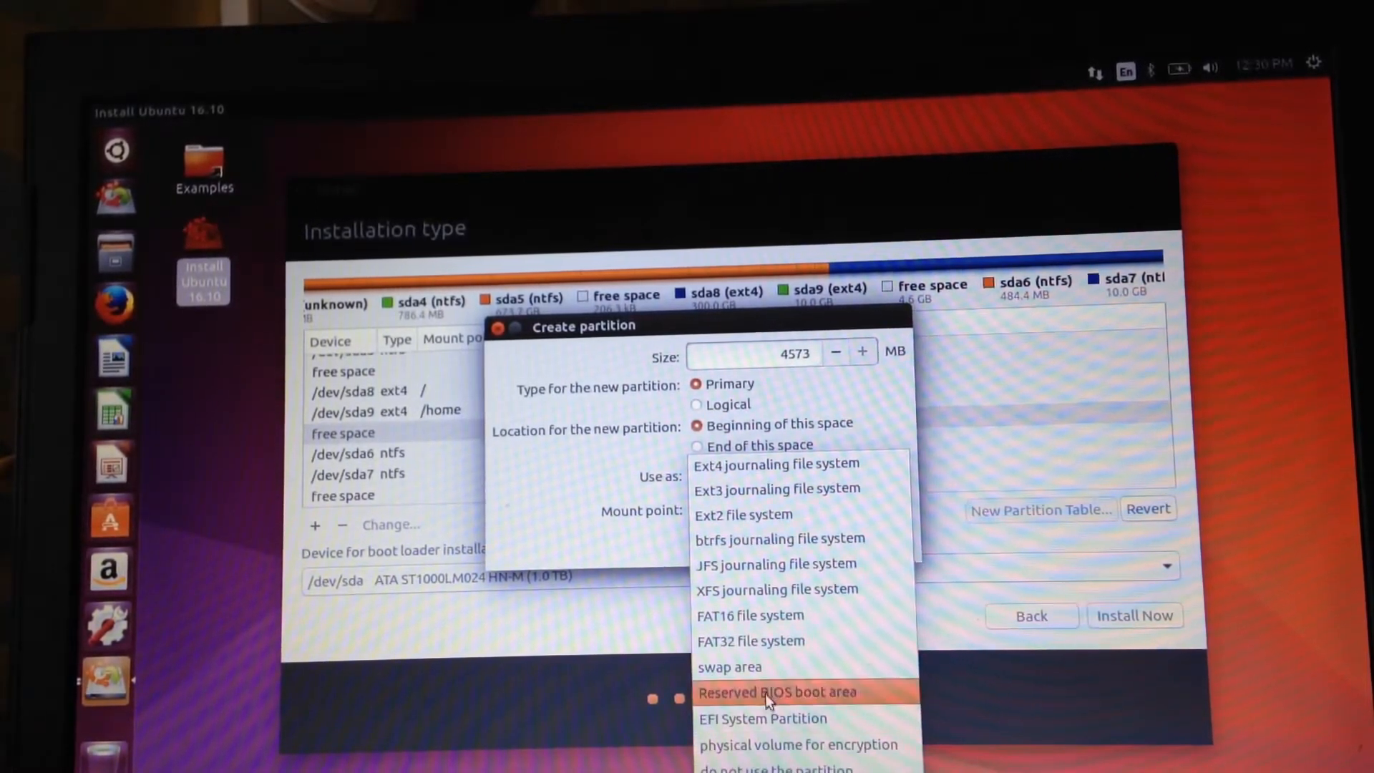
click(729, 667)
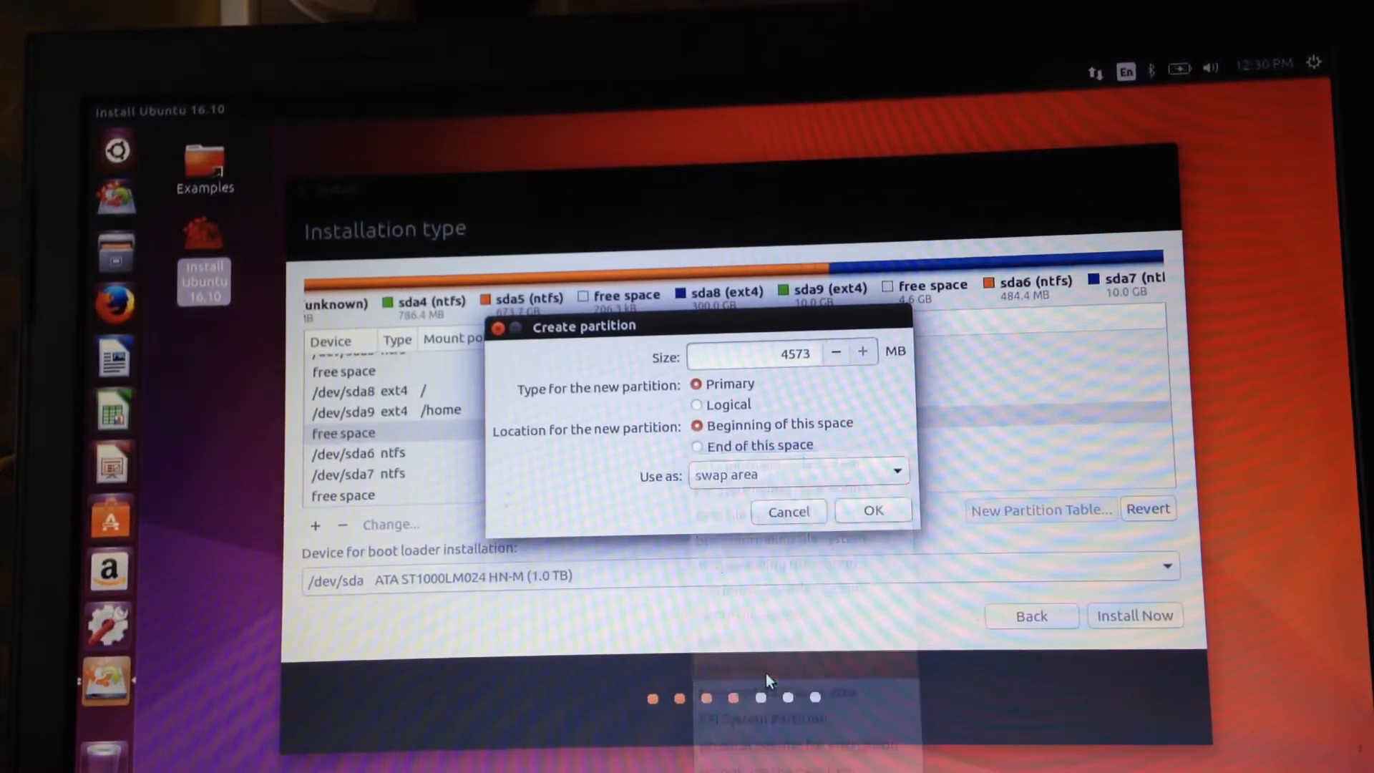
click(871, 510)
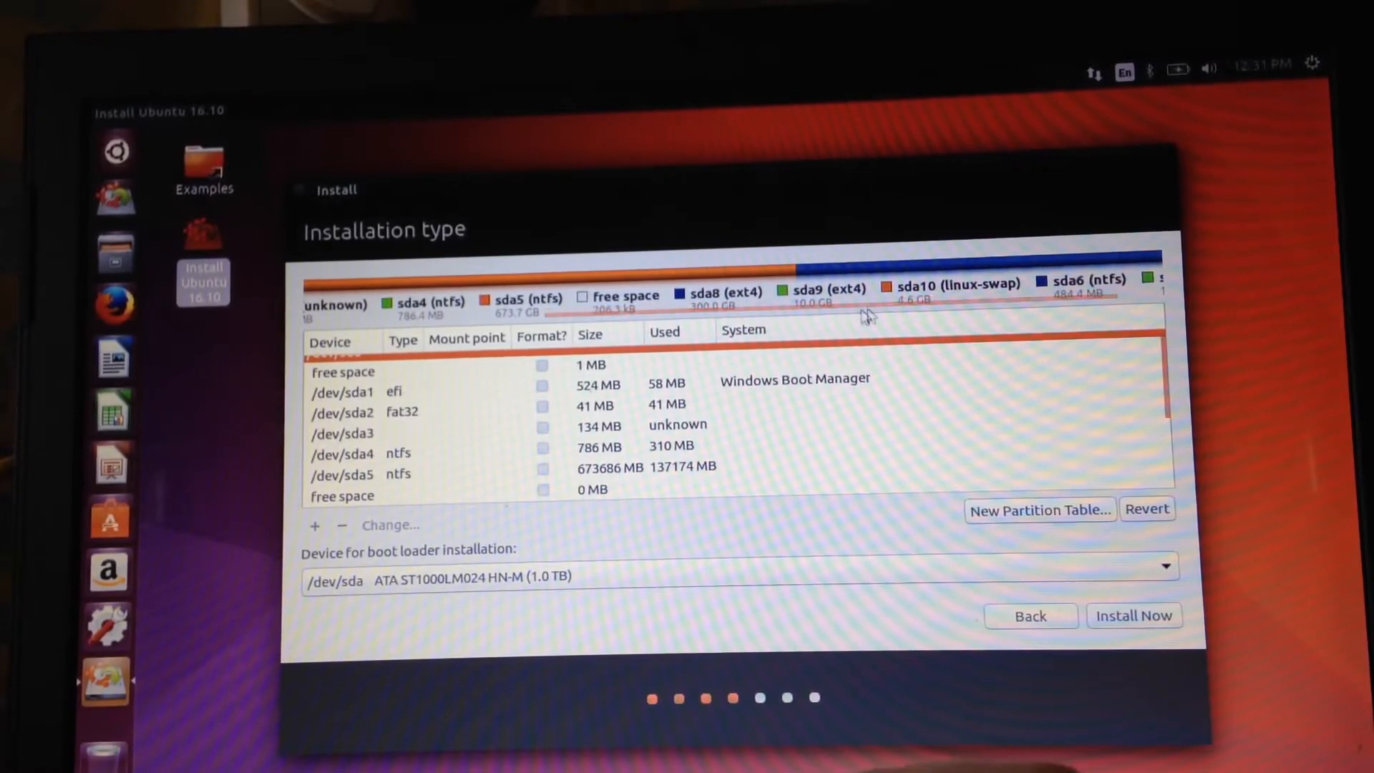
mouse_move(946, 312)
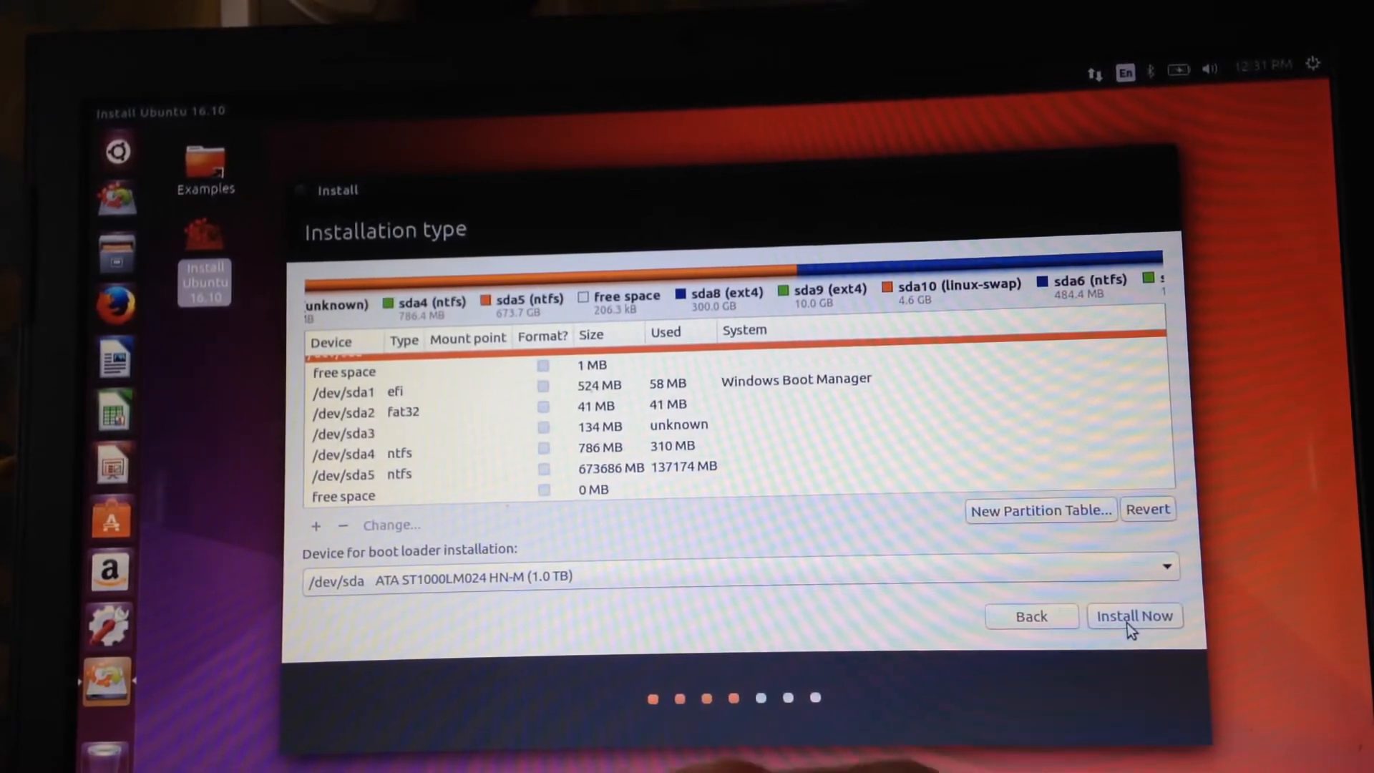
- Start the installation and accept that the sda8 root partition won't be formatted
click(1133, 615)
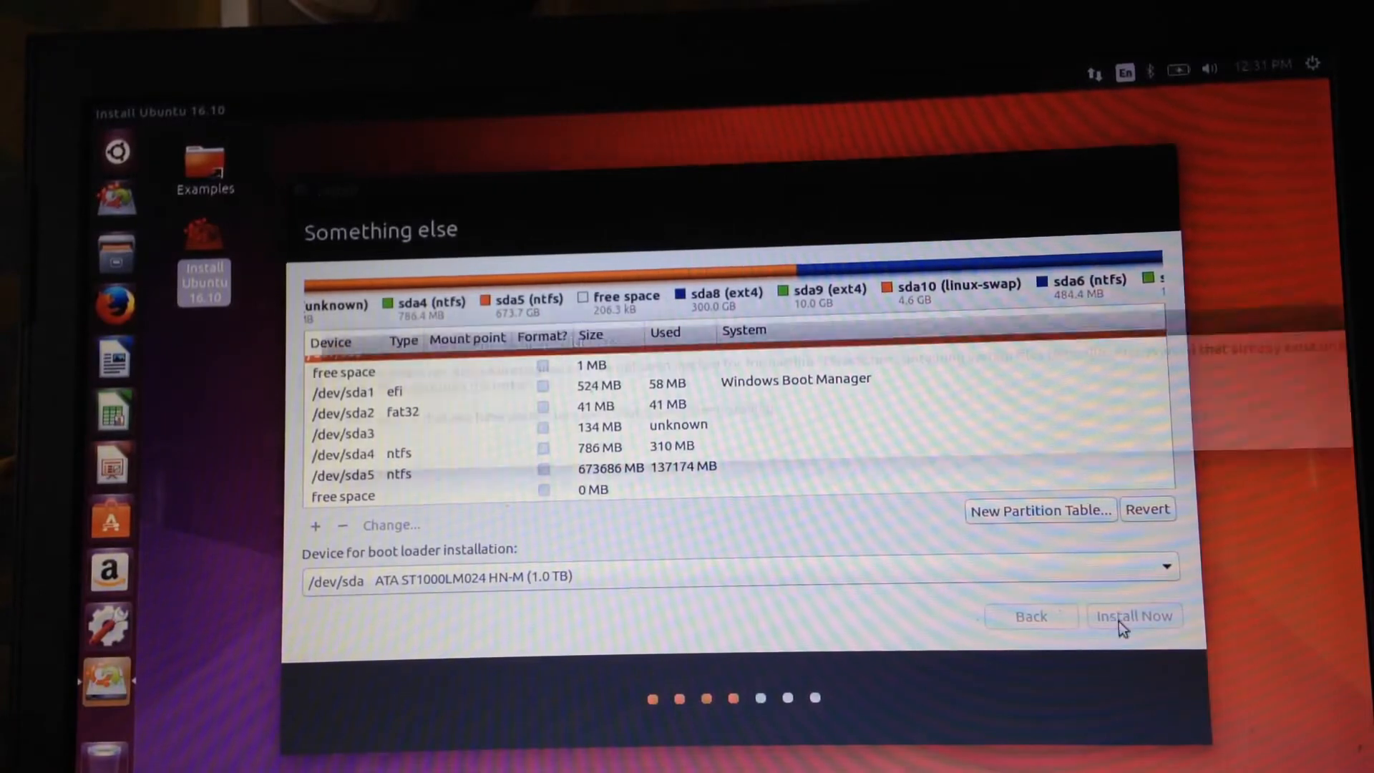
click(1133, 615)
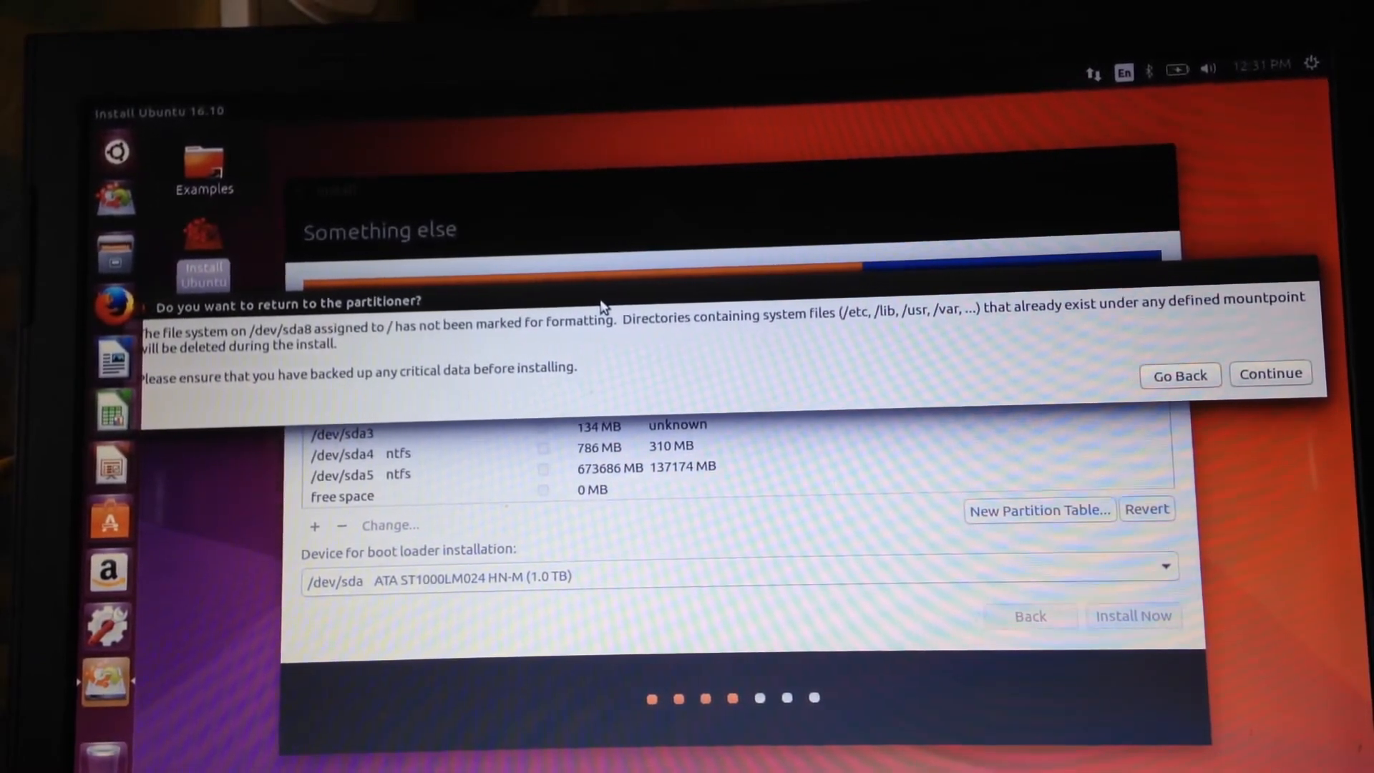
mouse_move(1060, 328)
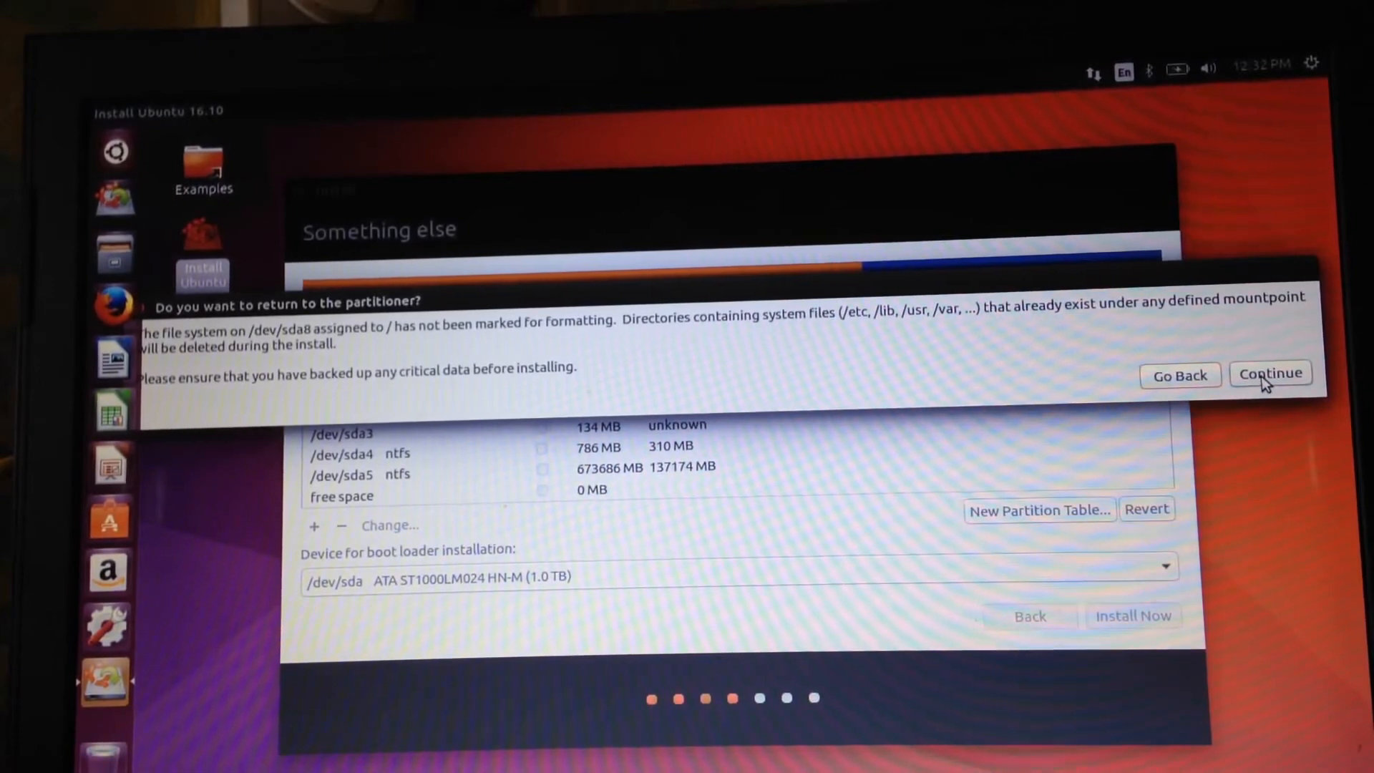
click(1269, 373)
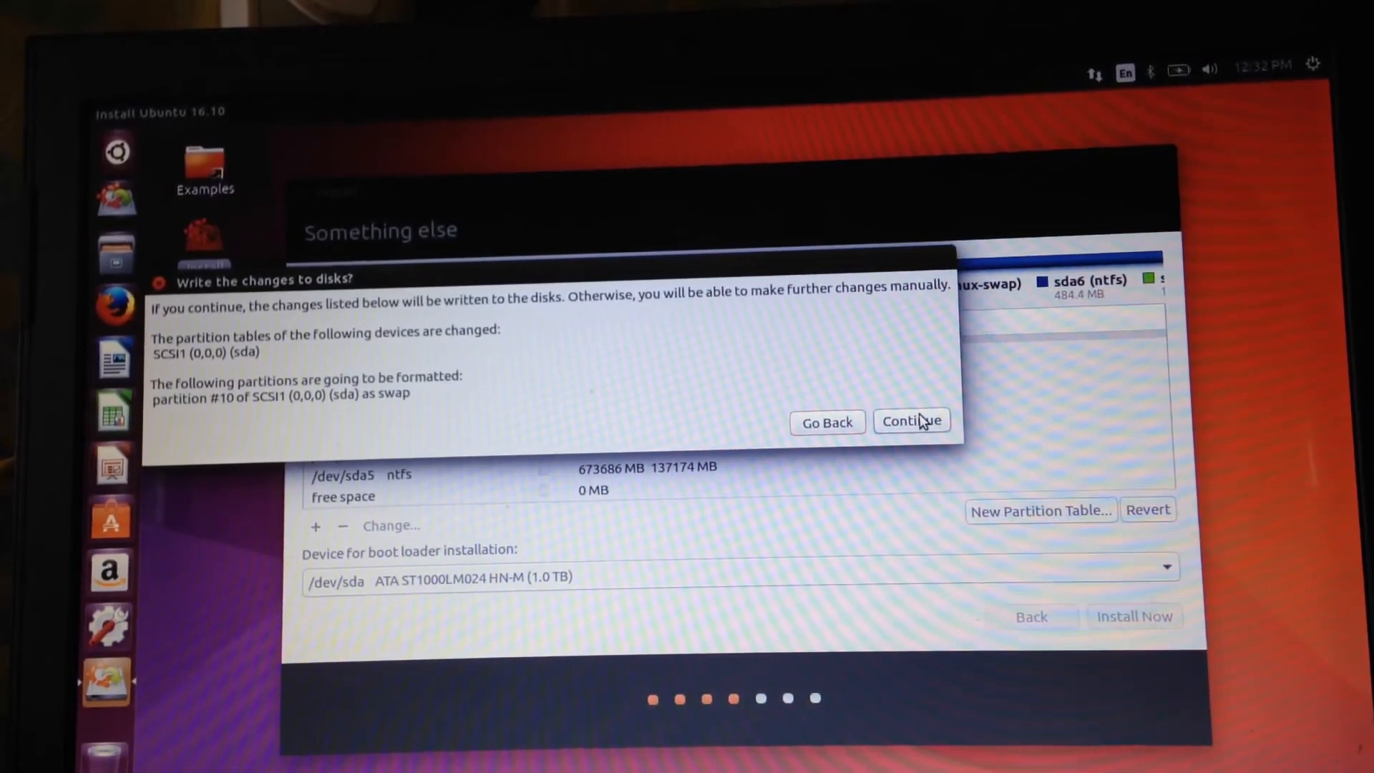
- Confirm writing the partition changes to disk and reach the 'Where are you?' page
click(911, 421)
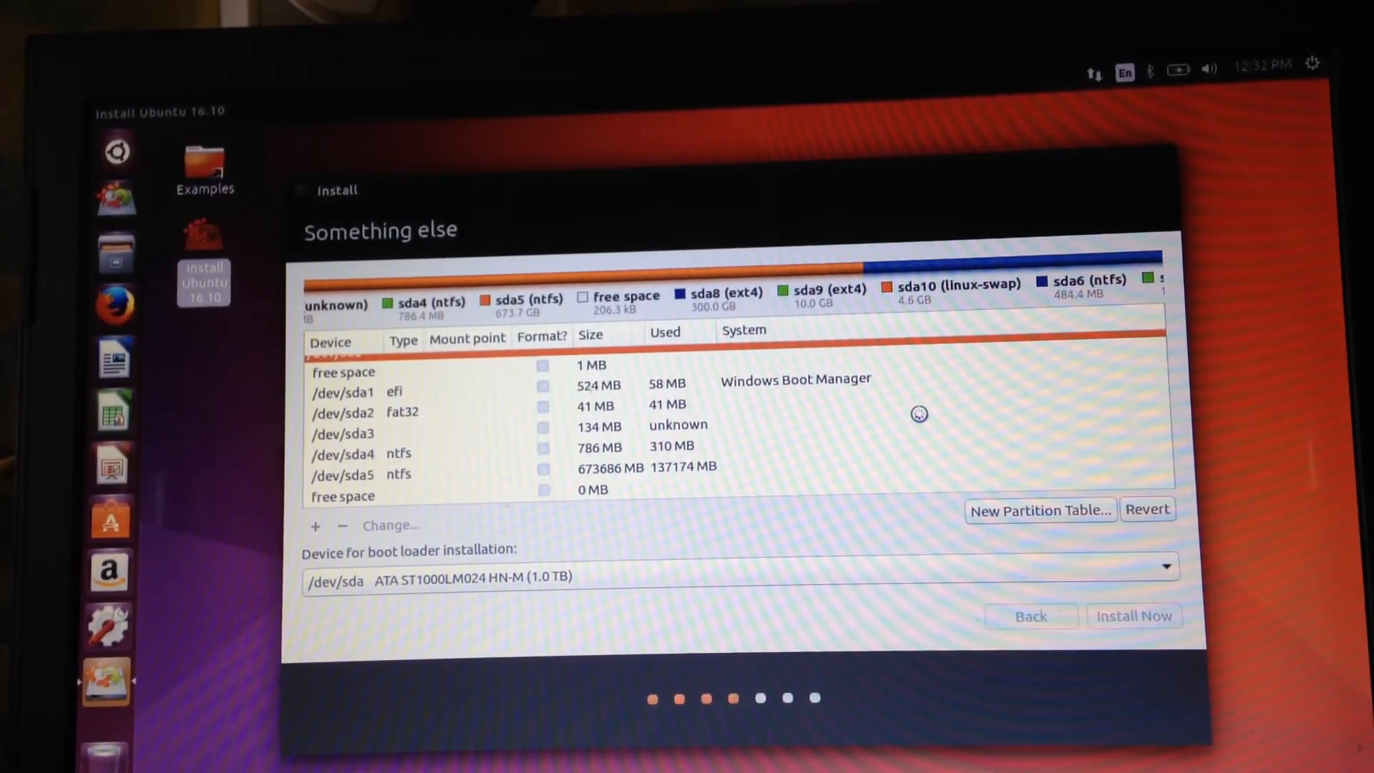
click(1132, 616)
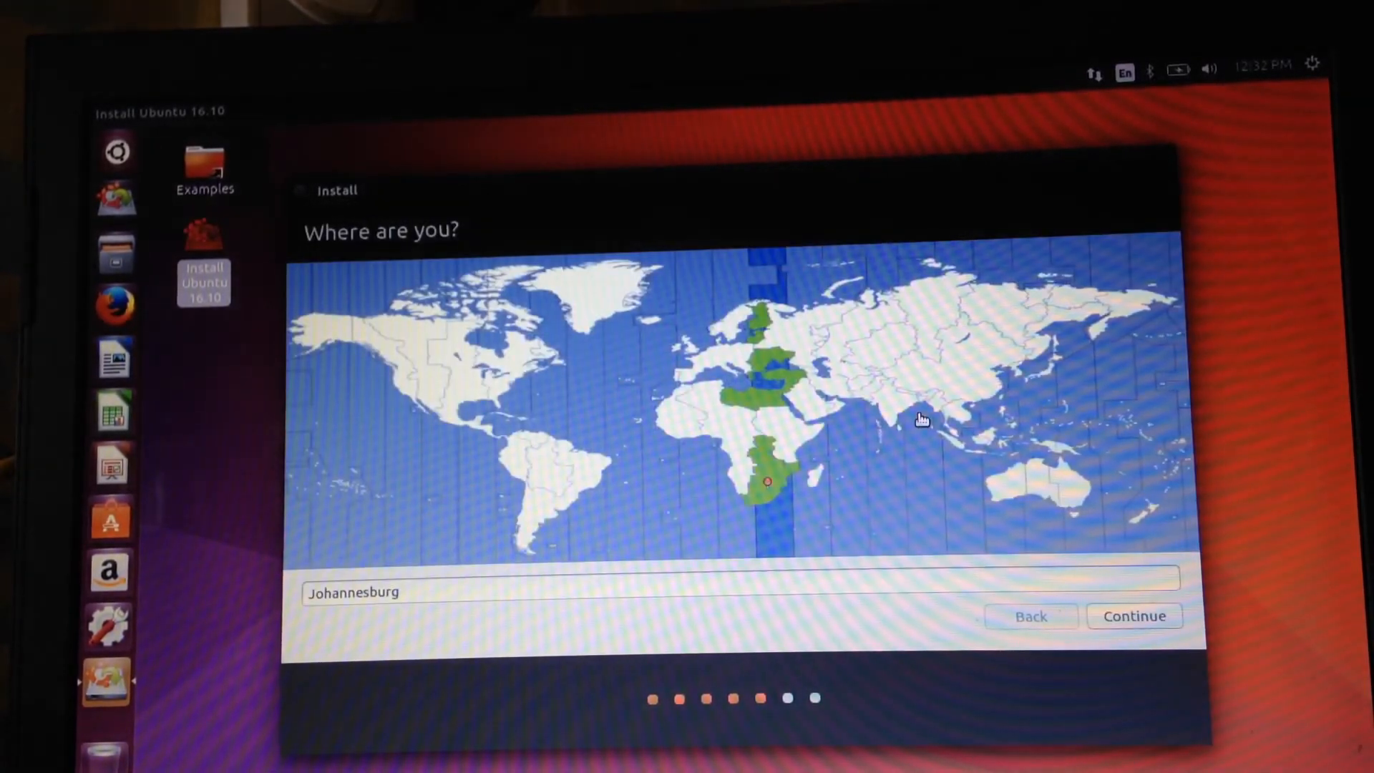